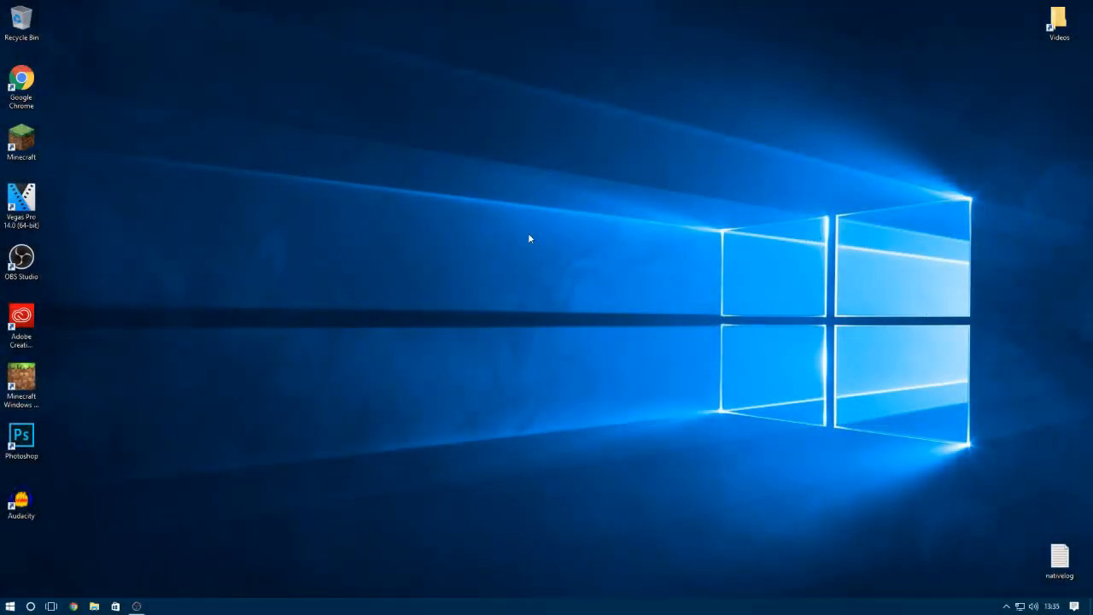
mouse_move(934, 530)
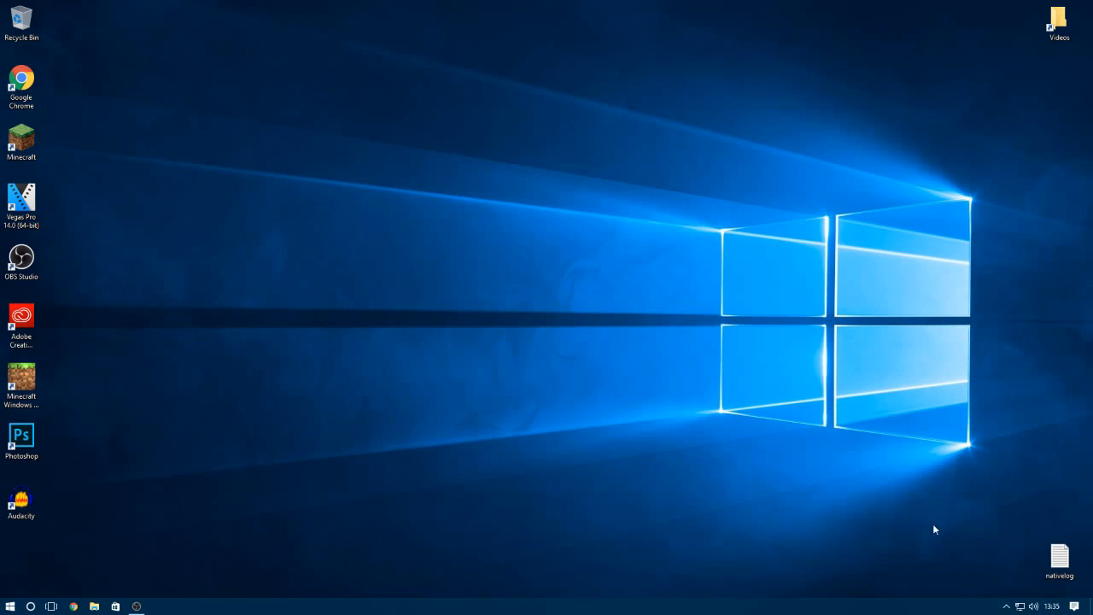
Drag the nativelog file around the desktop and return it to its corner.
left_click_drag(1059, 560, 497, 321)
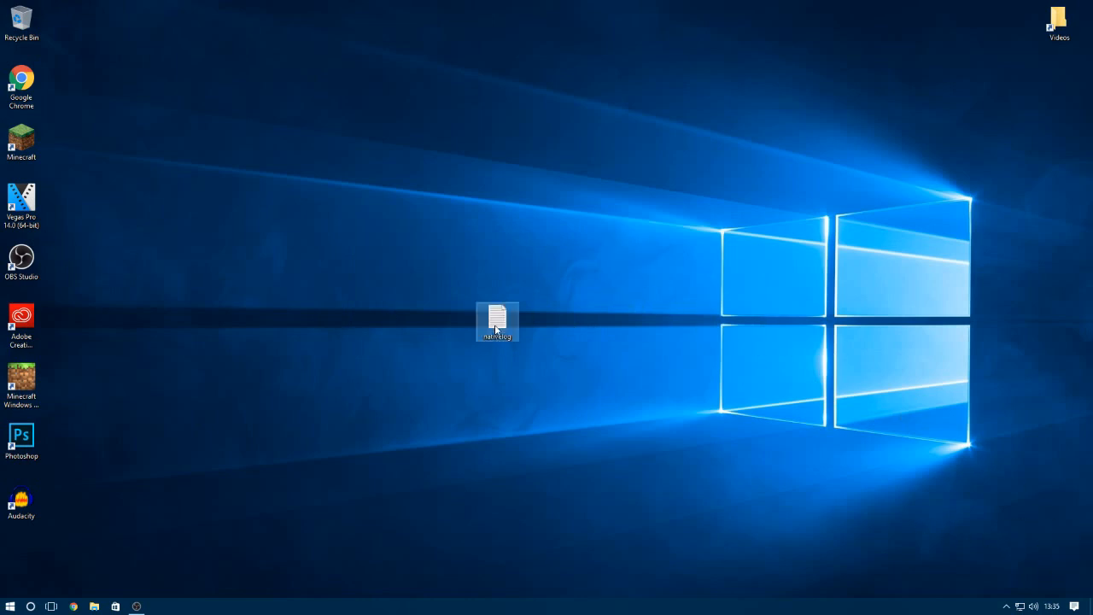
left_click_drag(497, 321, 670, 201)
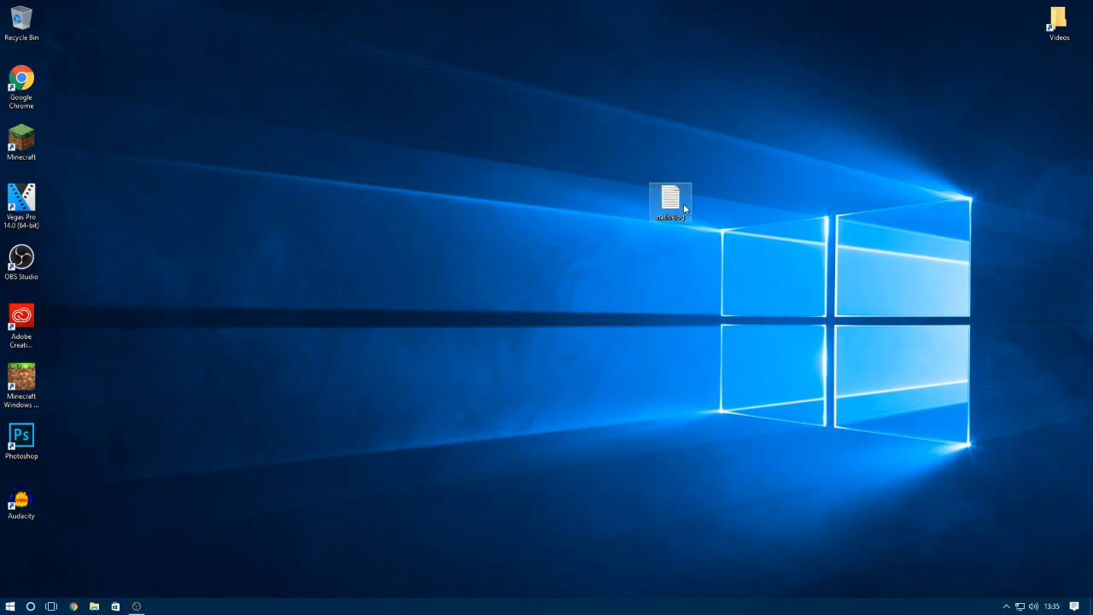
left_click_drag(669, 201, 497, 202)
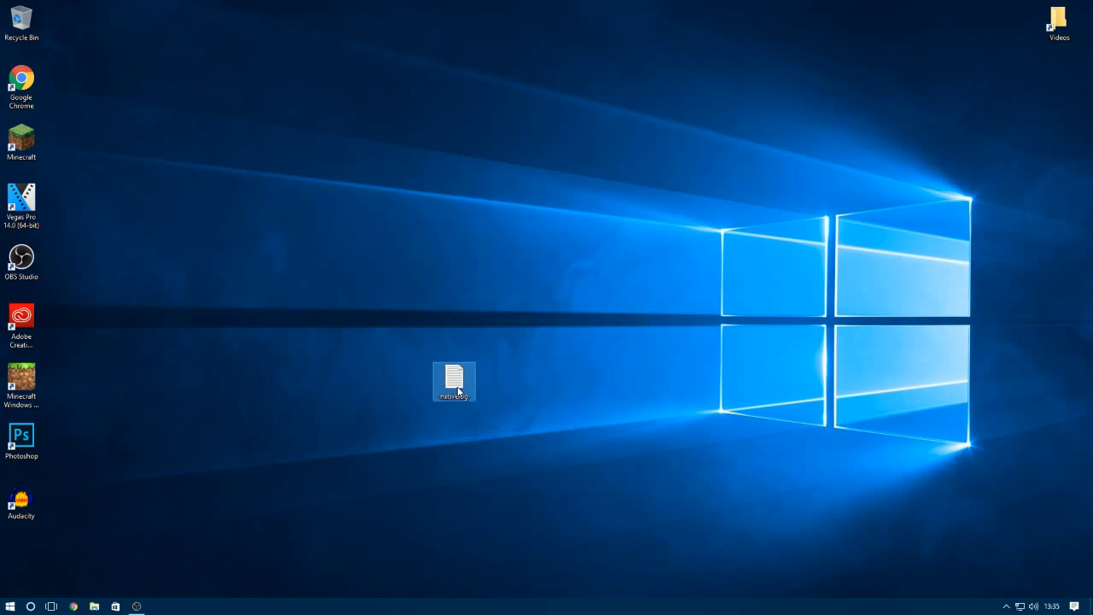
left_click_drag(454, 383, 410, 143)
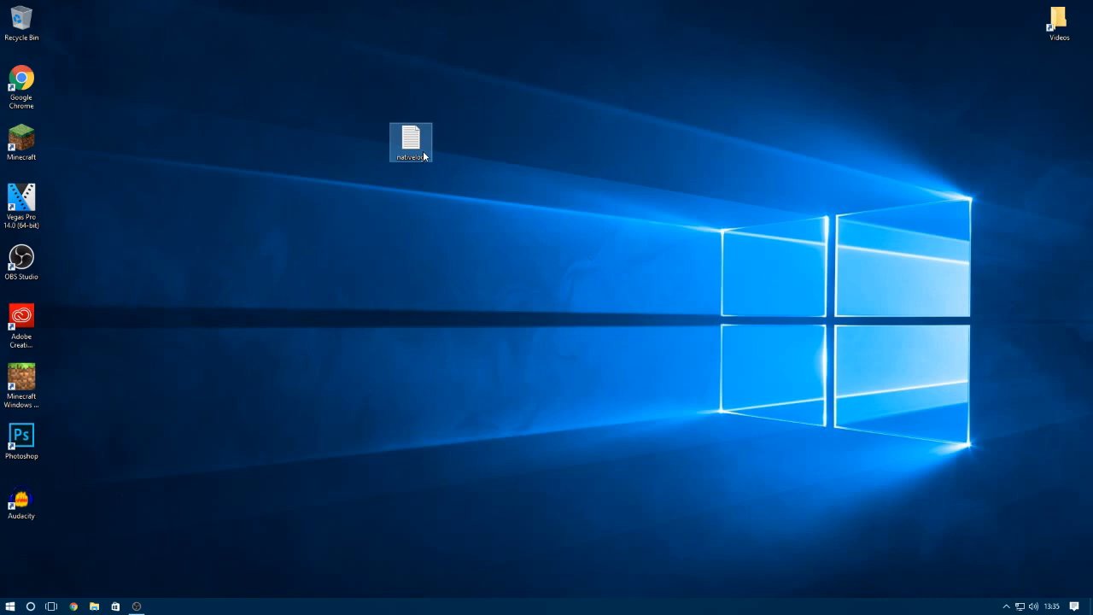
left_click_drag(410, 143, 539, 381)
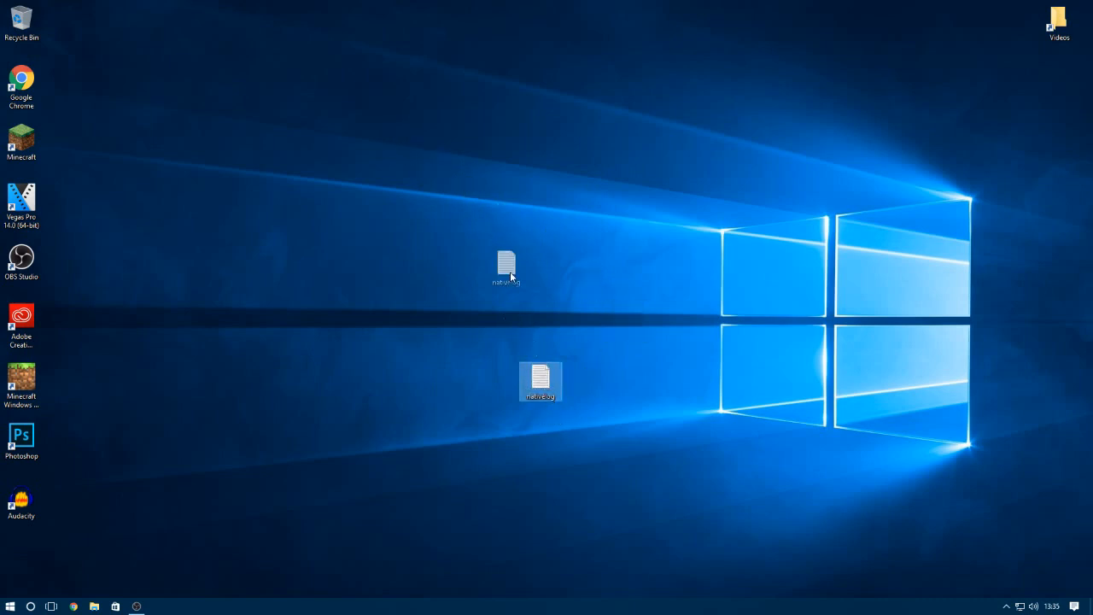
left_click_drag(539, 381, 1059, 555)
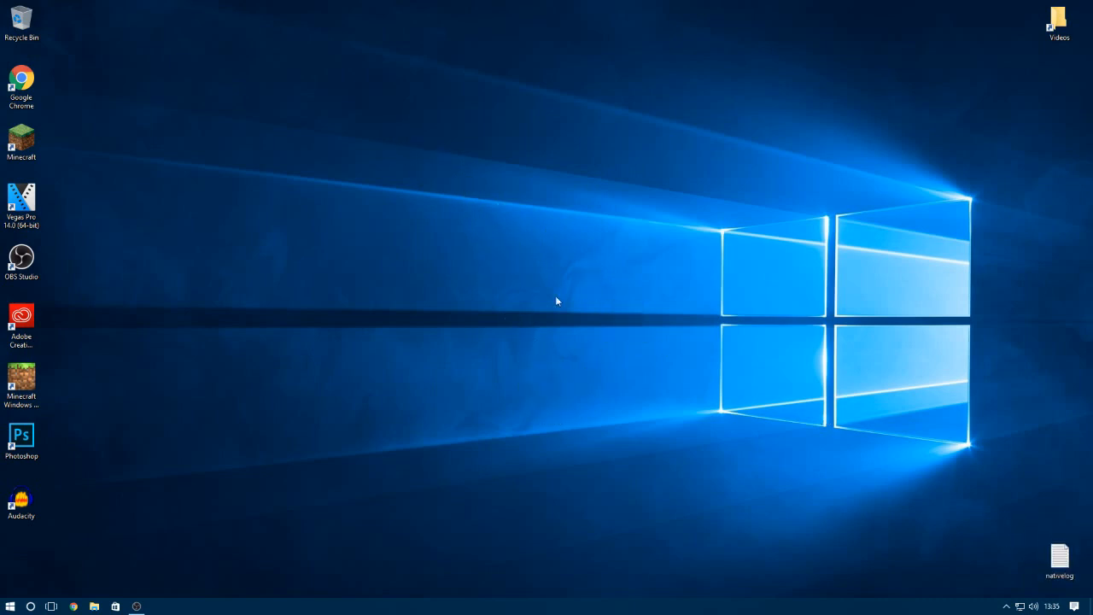
Move the Minecraft shortcut around, then permanently delete it from the desktop.
left_click_drag(20, 140, 280, 201)
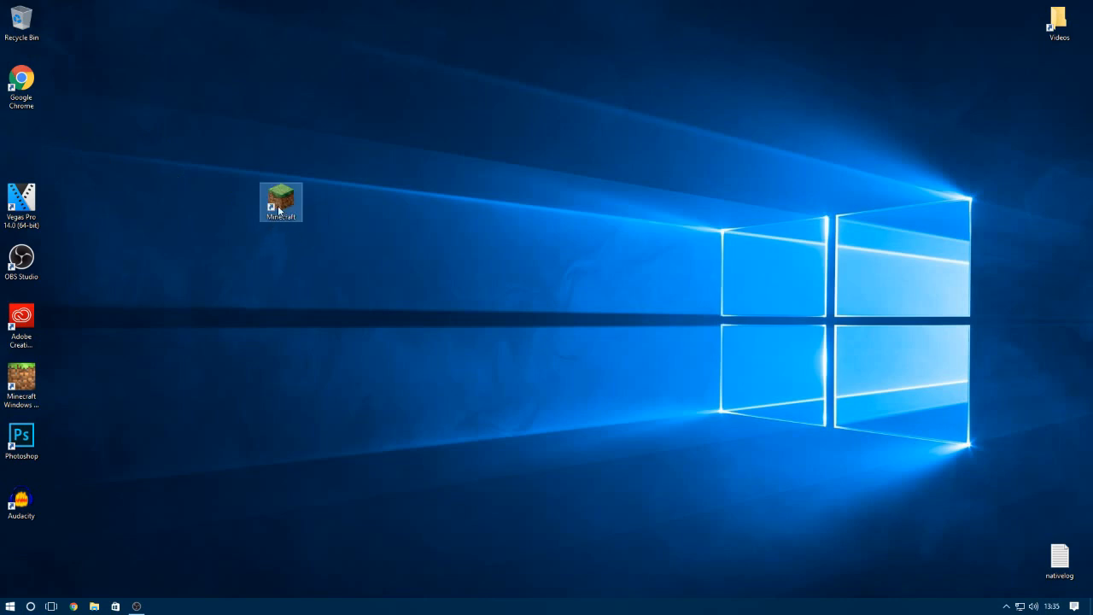
left_click_drag(280, 202, 195, 201)
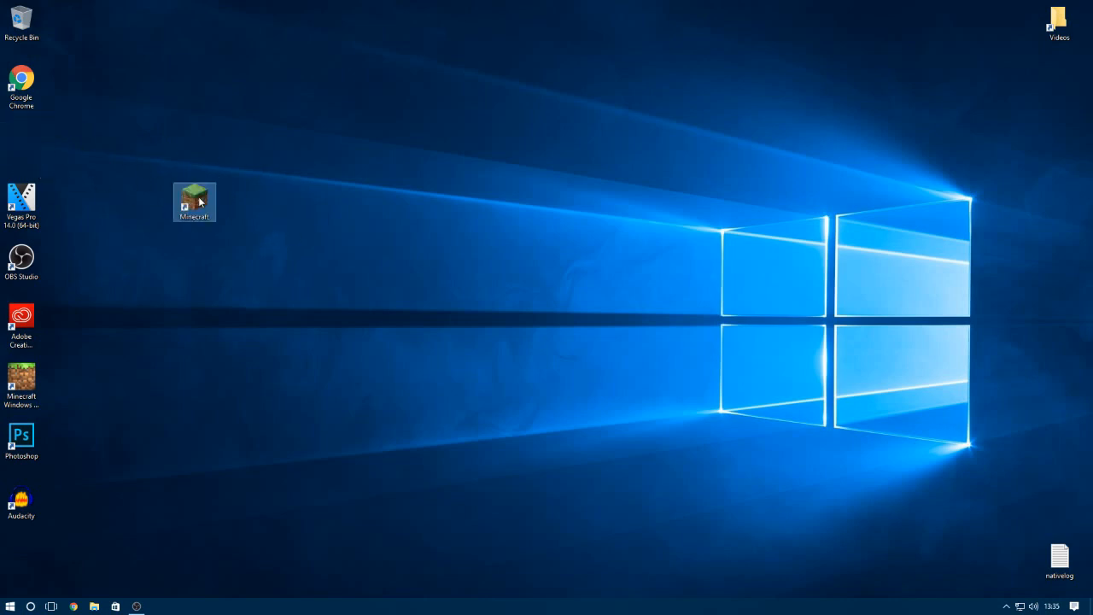
left_click_drag(195, 202, 21, 144)
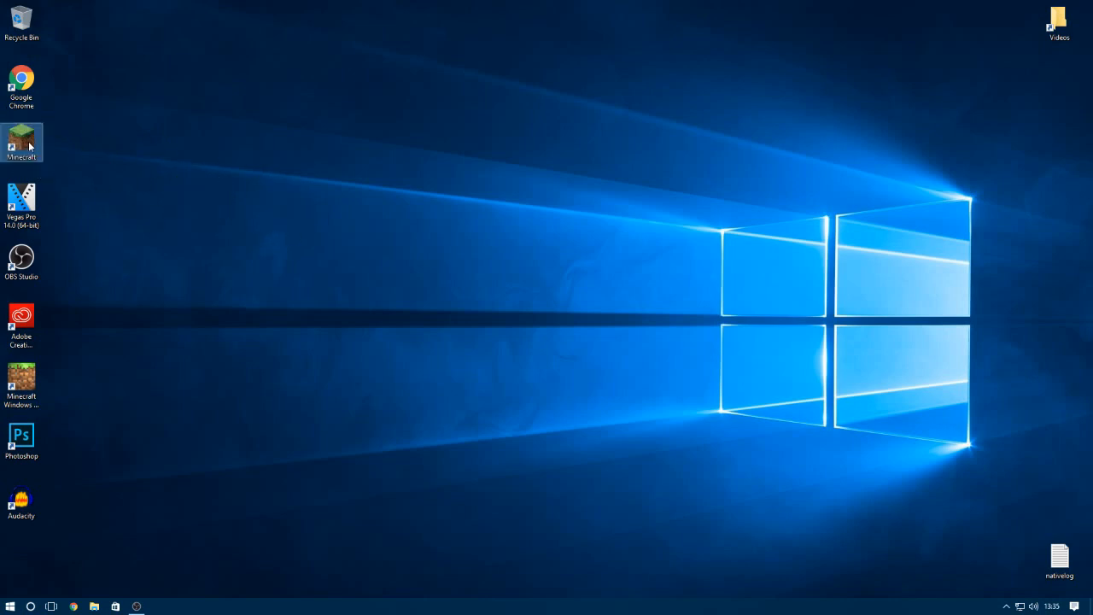
right_click(21, 17)
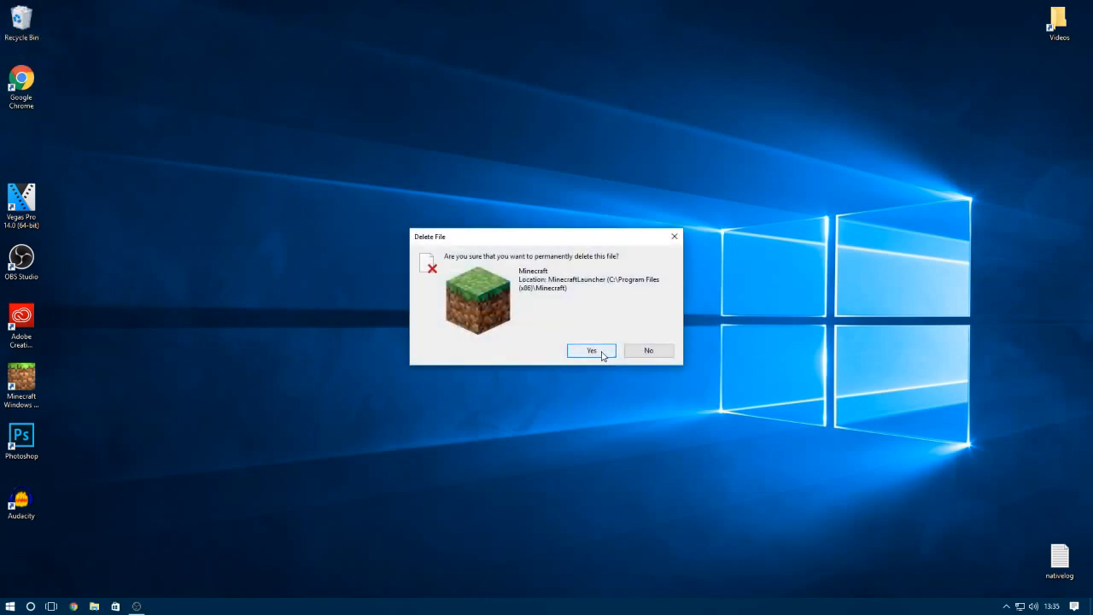
left_click(590, 351)
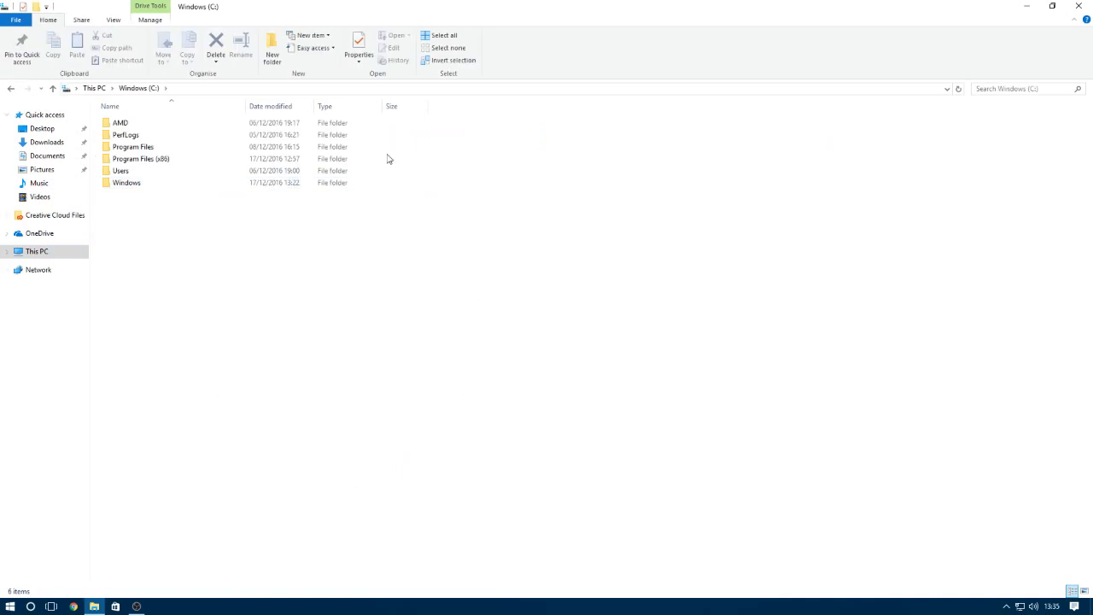
Browse drive C into Program Files (x86) and then the Minecraft folder.
left_click(140, 159)
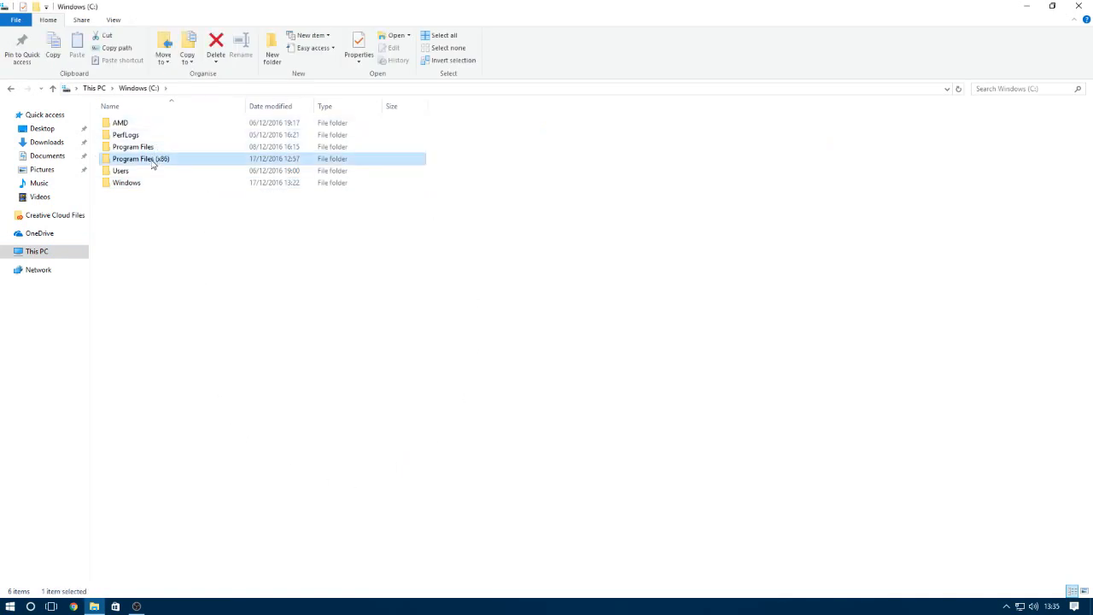
double_click(140, 158)
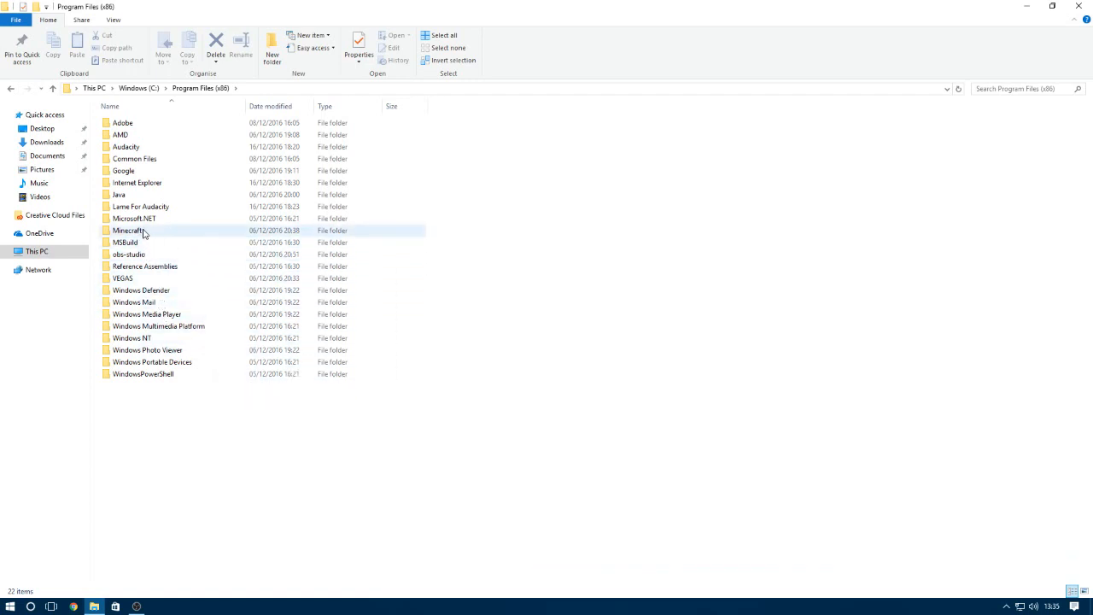
double_click(128, 229)
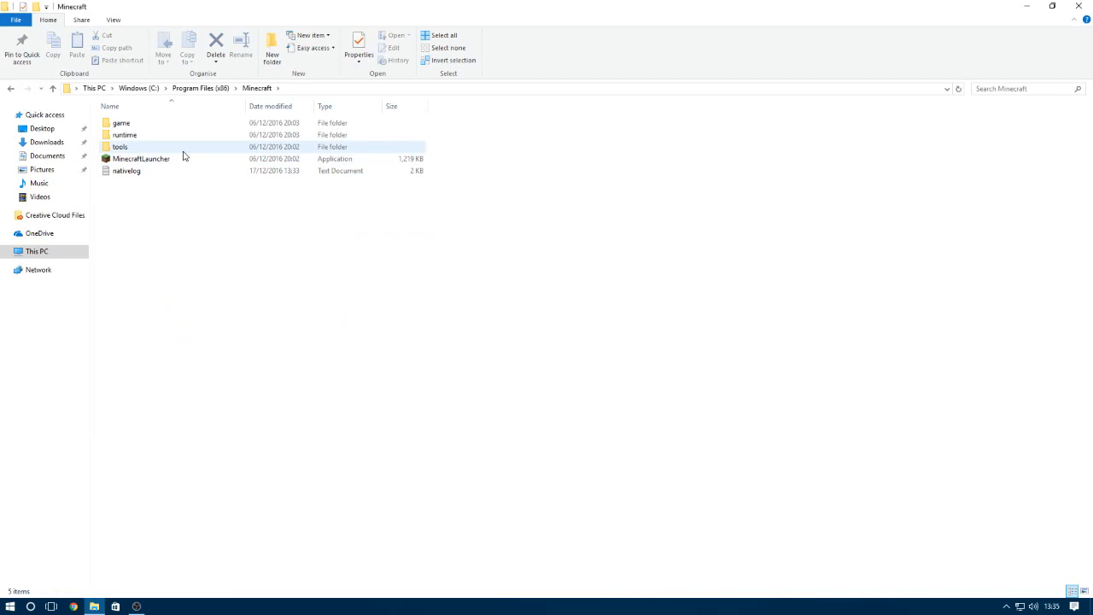
Create a MinecraftLauncher shortcut, drag it onto the desktop and close Explorer.
right_click(140, 159)
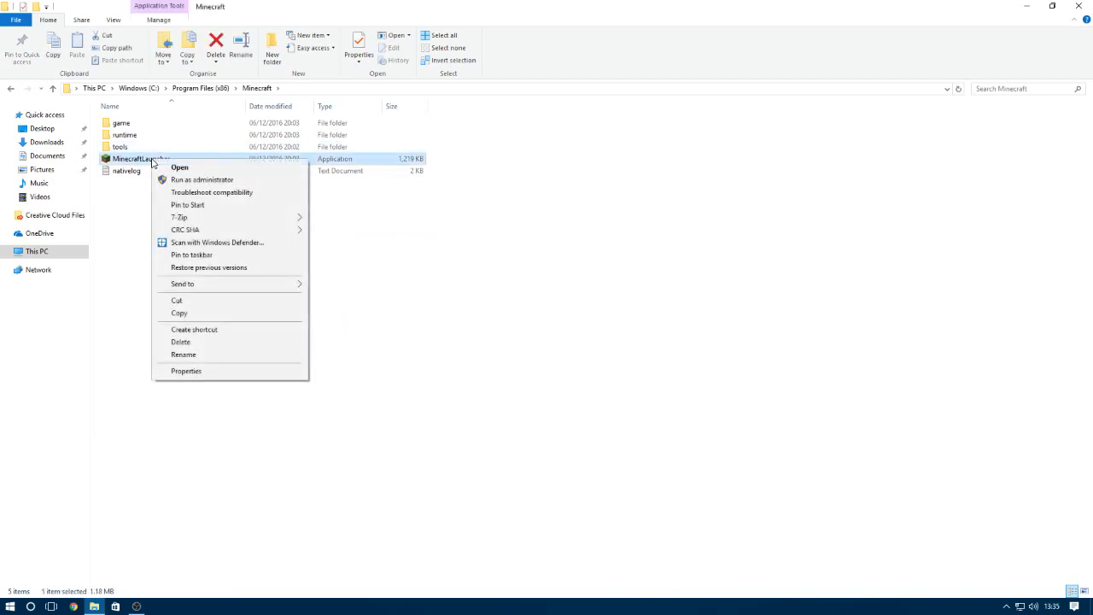
left_click(195, 328)
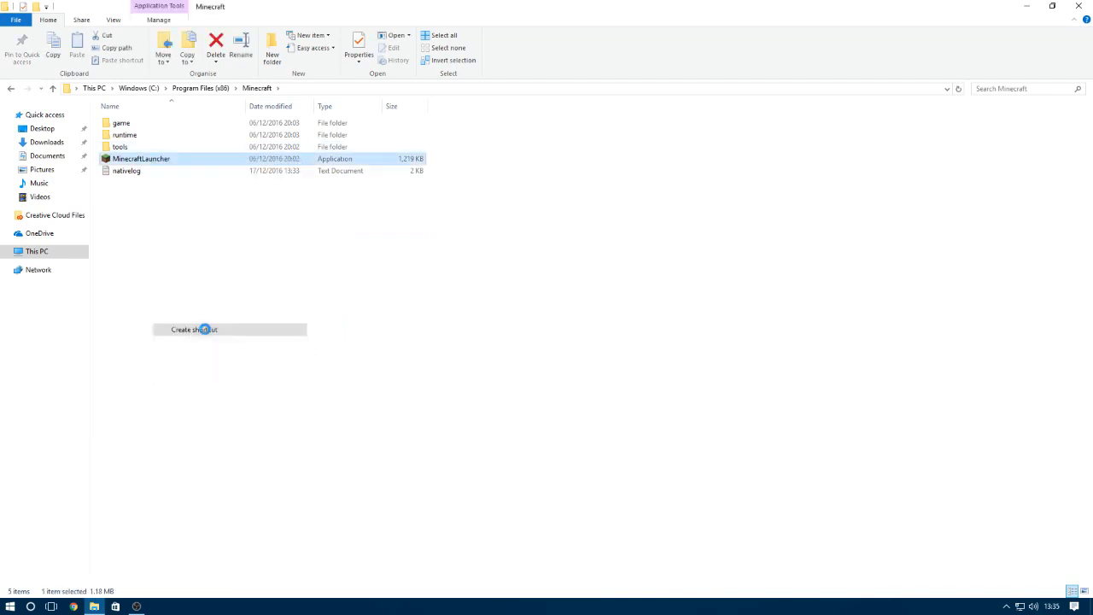
left_click(195, 328)
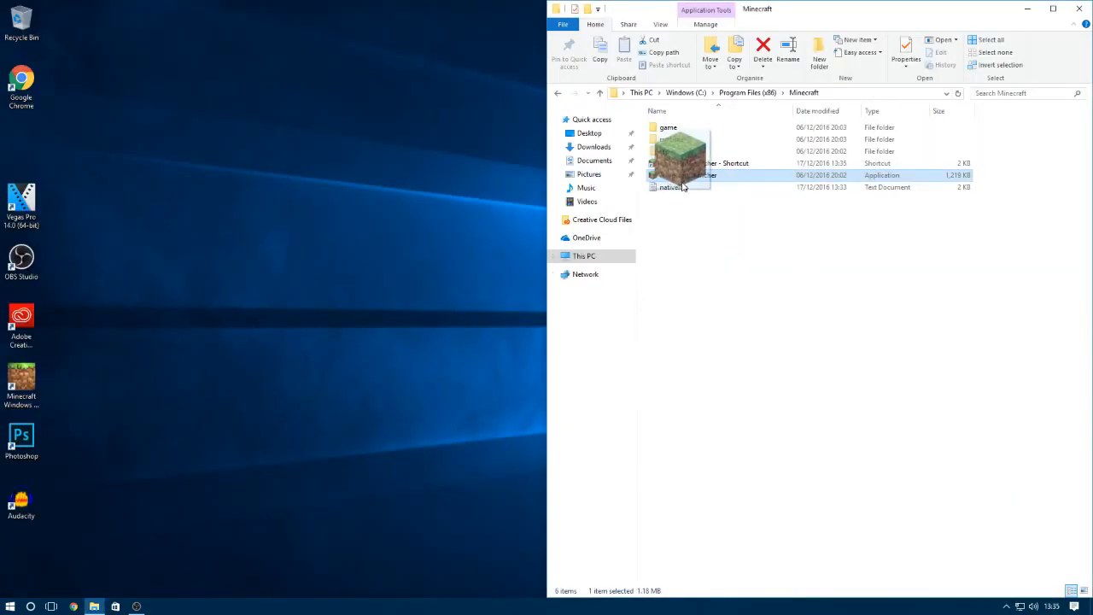
left_click_drag(680, 162, 106, 134)
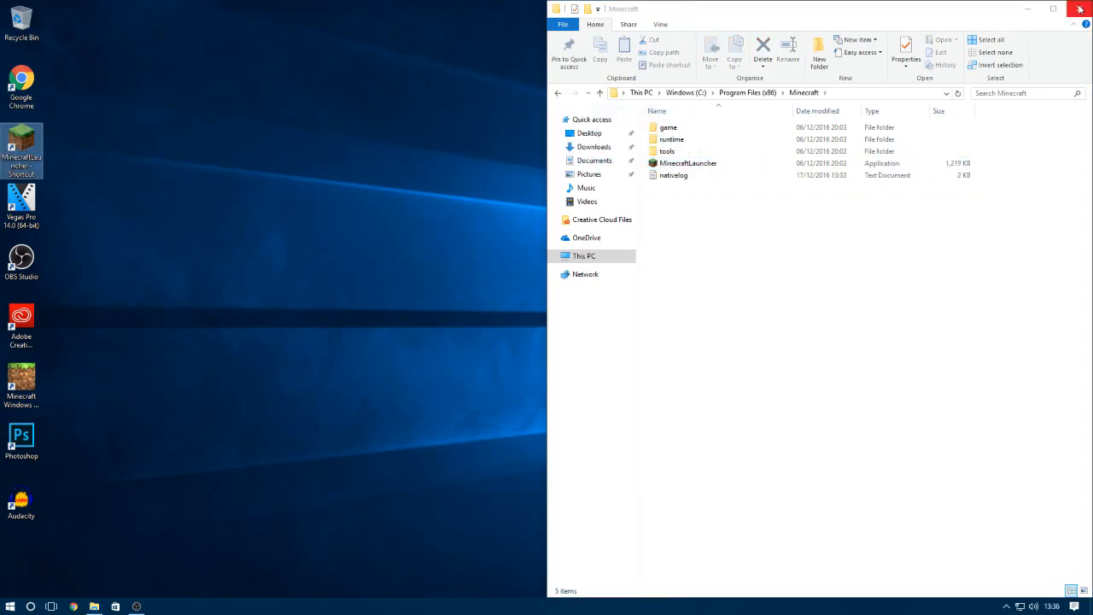
left_click(1079, 8)
type("Minecraft")
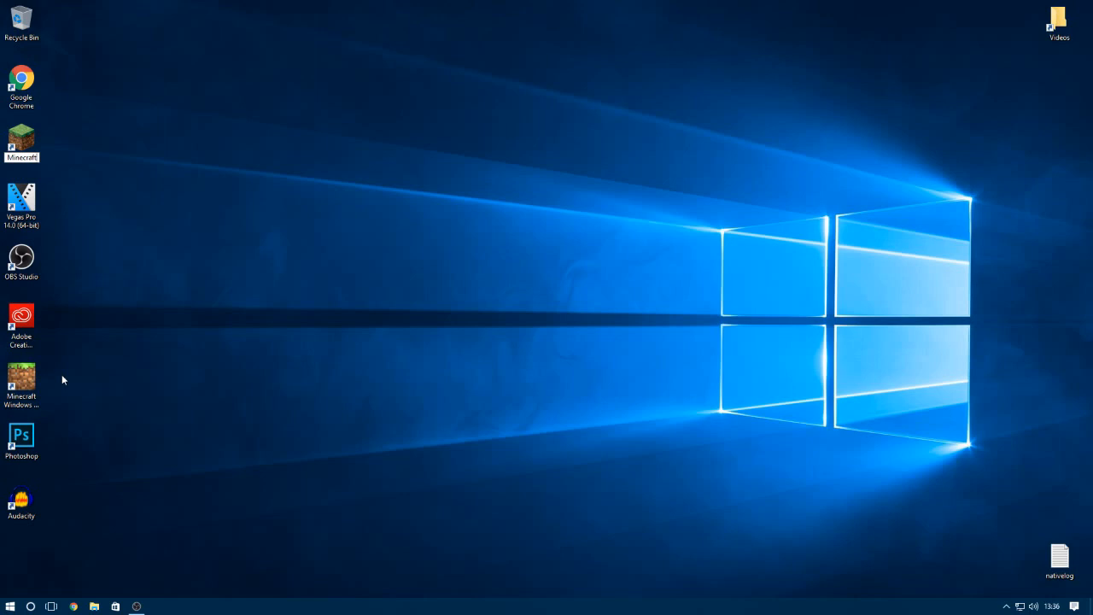
Permanently delete the nativelog text file from the desktop.
left_click_drag(1059, 560, 965, 495)
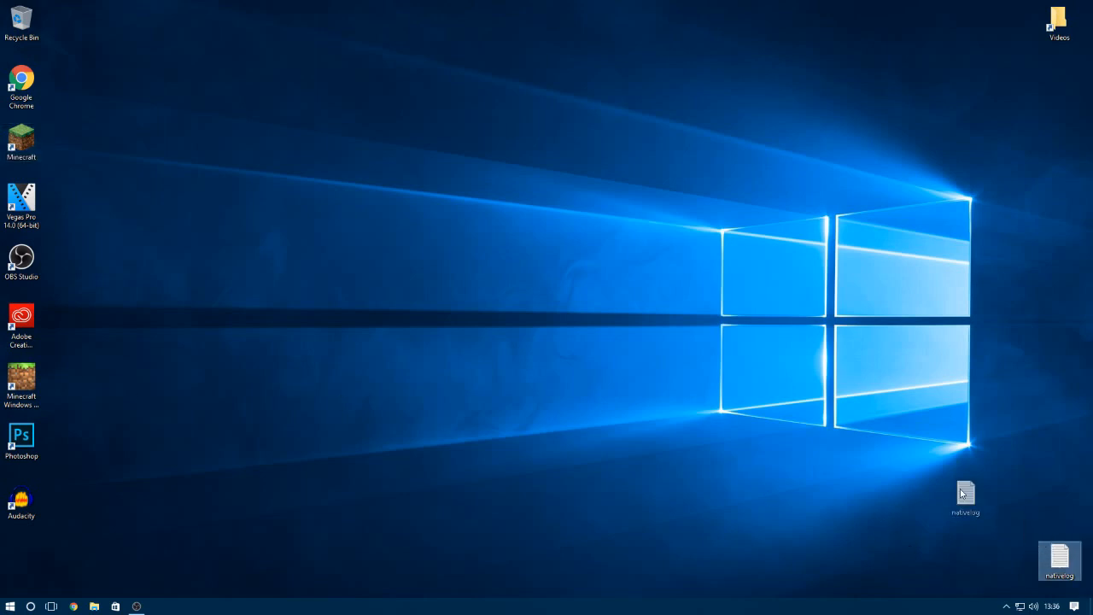
right_click(20, 17)
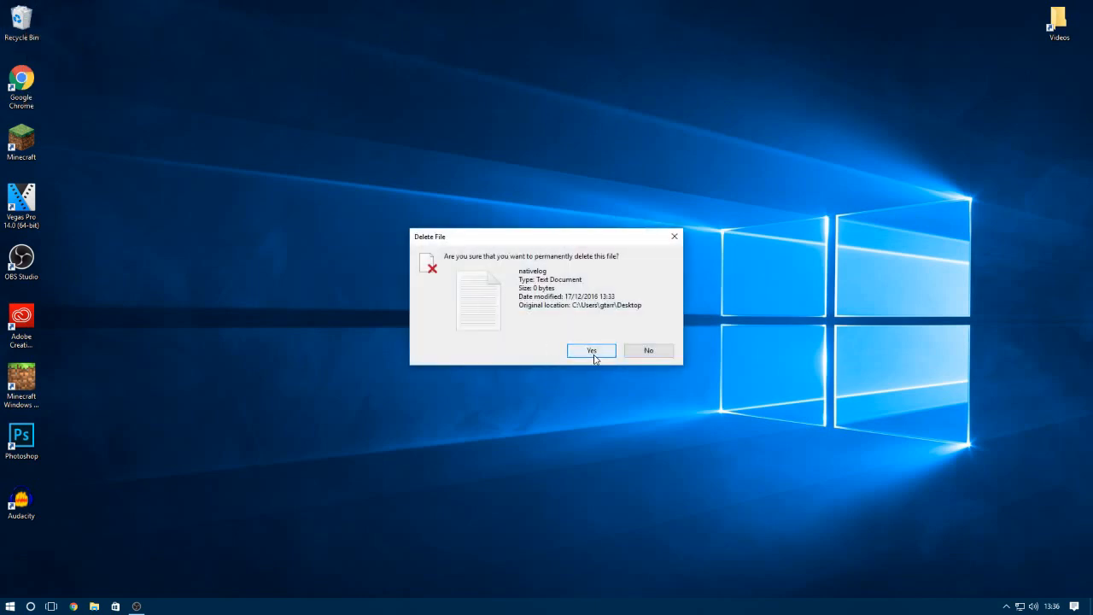
left_click(591, 350)
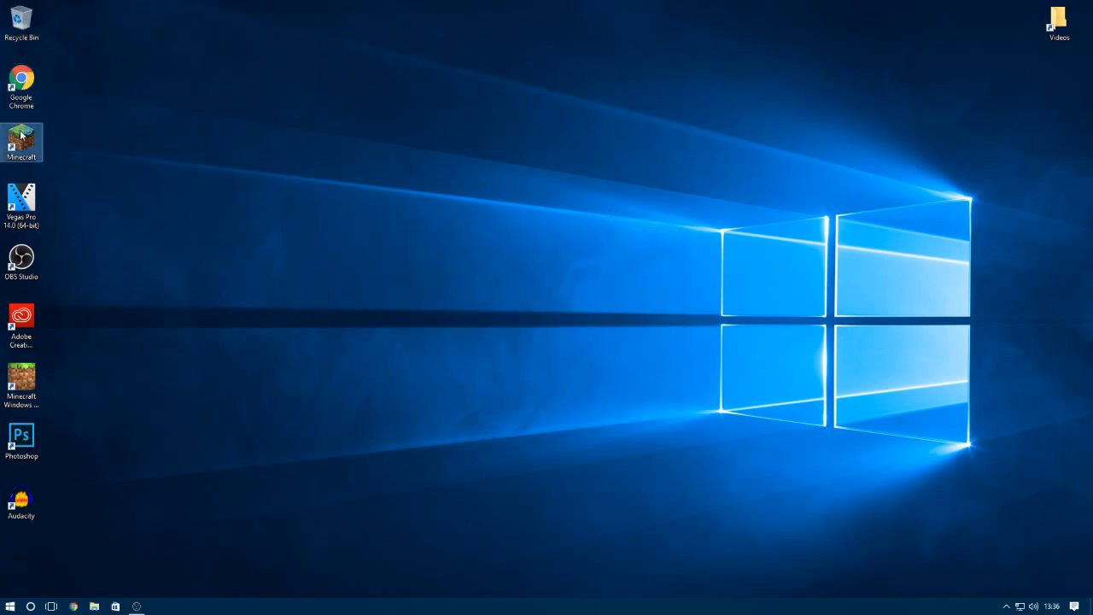
Launch Minecraft from the new desktop shortcut, reaching the Minecraft News page.
double_click(20, 140)
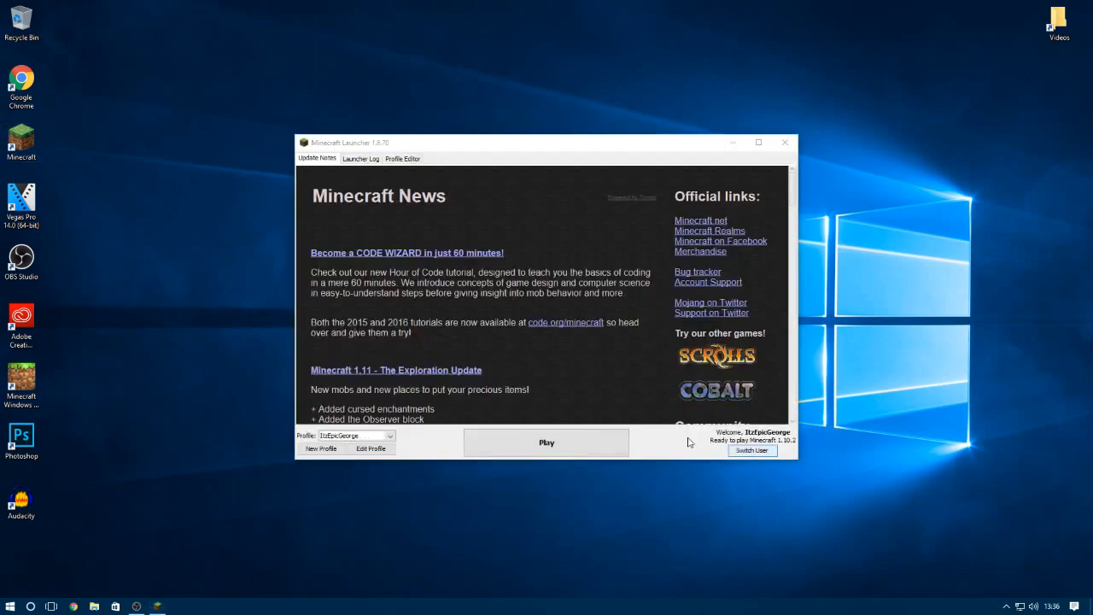
mouse_move(419, 485)
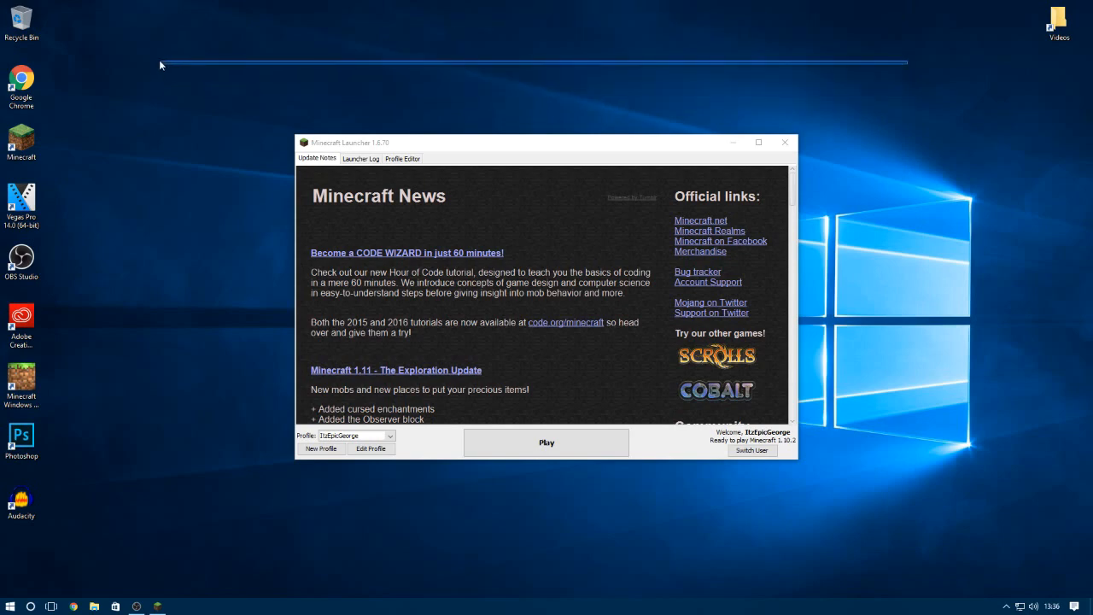
mouse_move(152, 550)
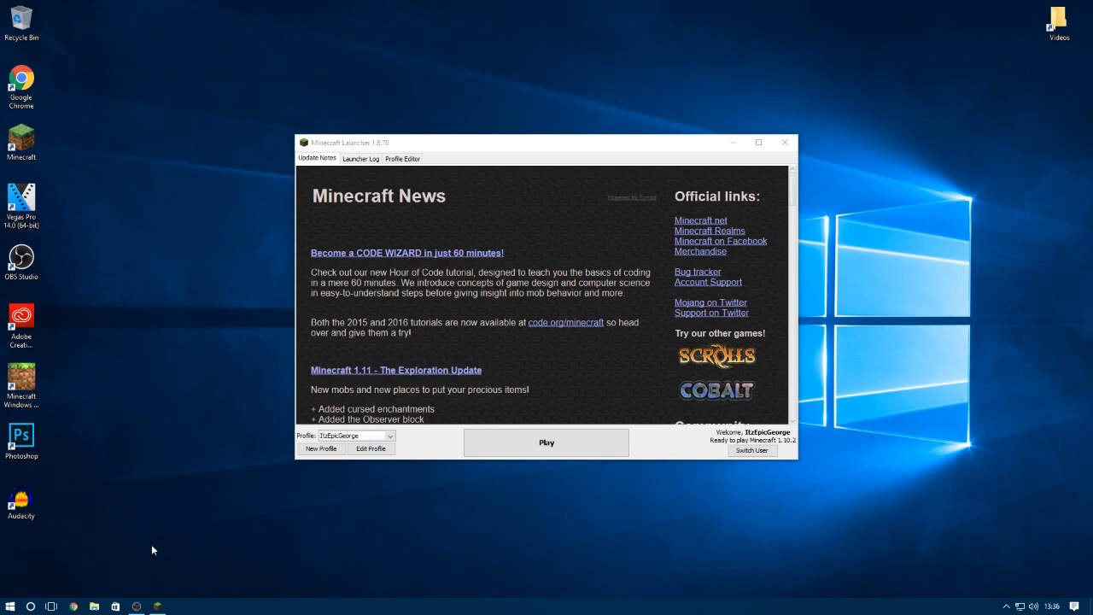